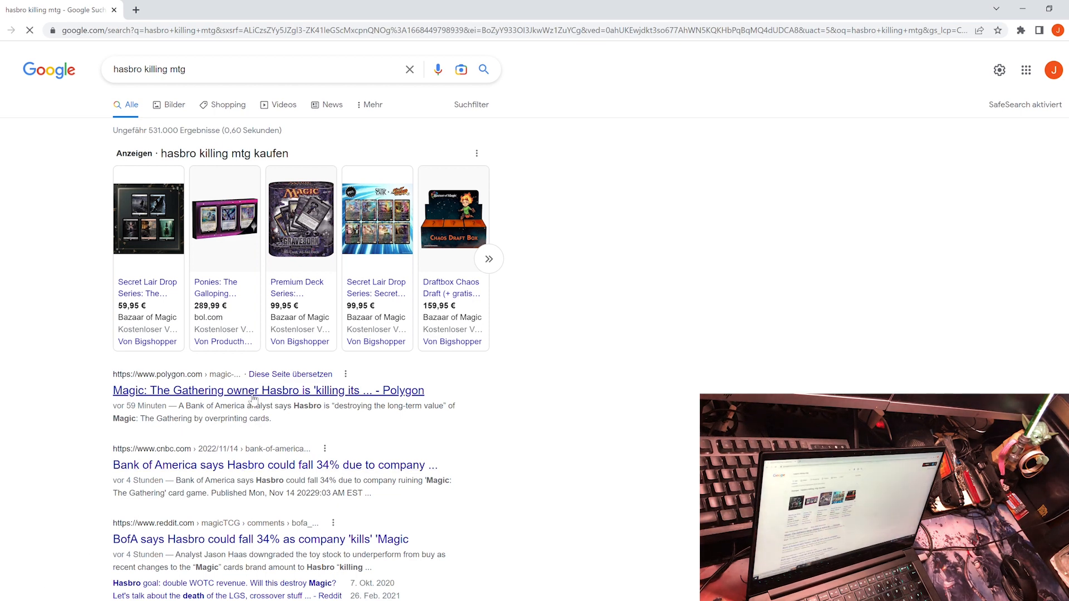
# Open the Polygon result 'Magic: The Gathering owner Hasbro is killing its golden goose'.
pyautogui.click(268, 390)
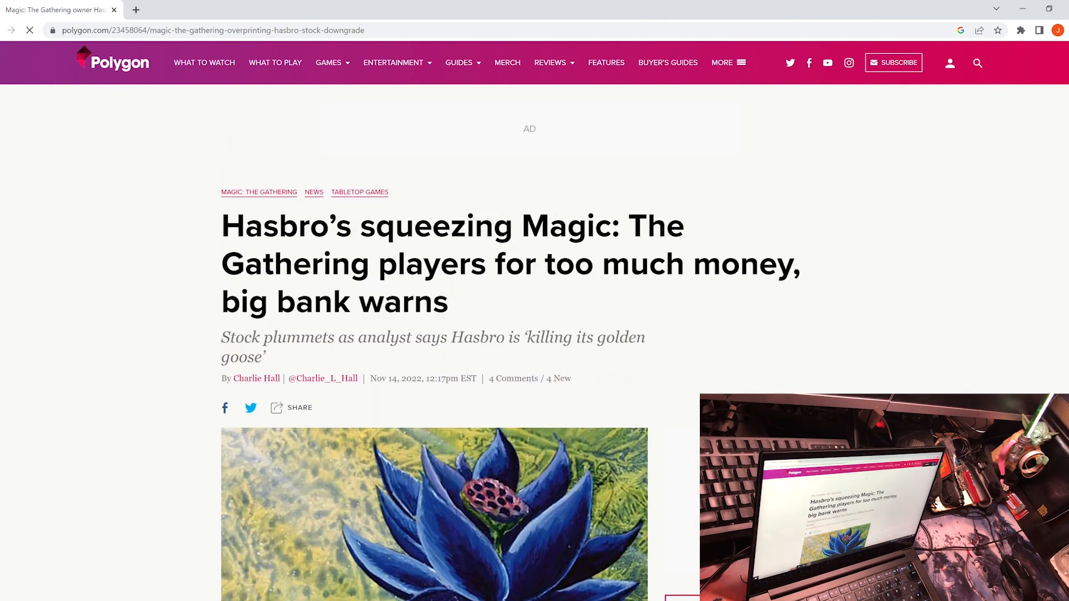
# Read down past the Exhibit 3 set-releases chart to the Magic 30th Anniversary paragraph.
pyautogui.scroll(-3)
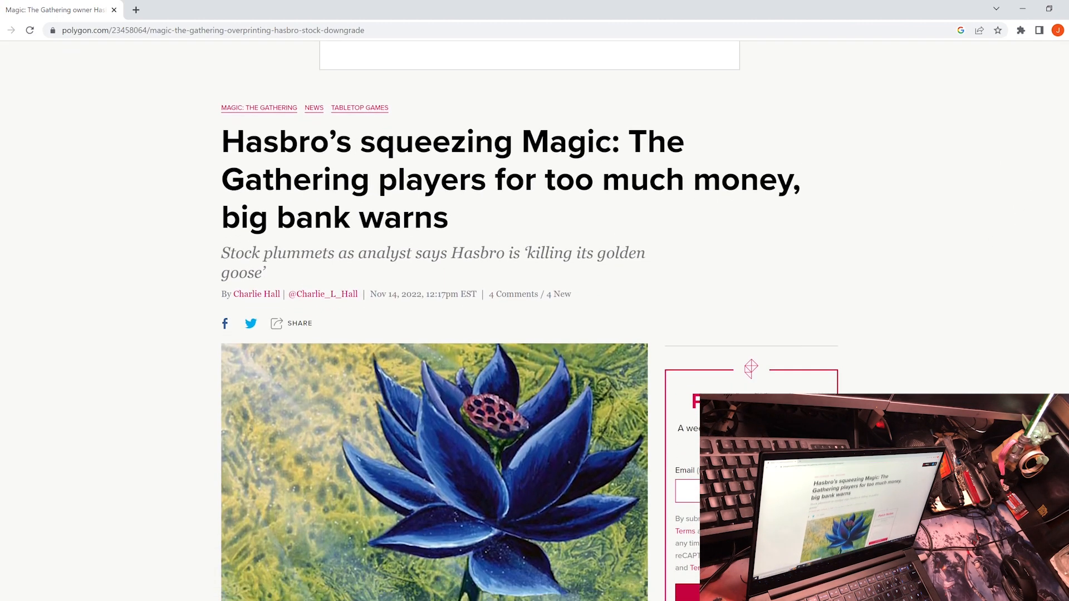
pyautogui.scroll(-3)
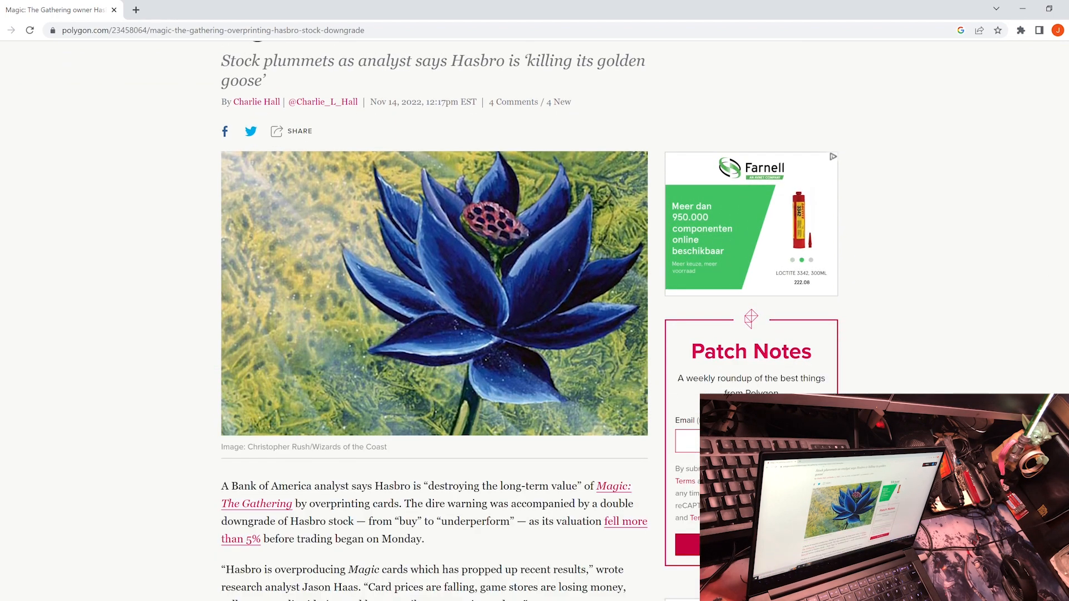
pyautogui.scroll(-3)
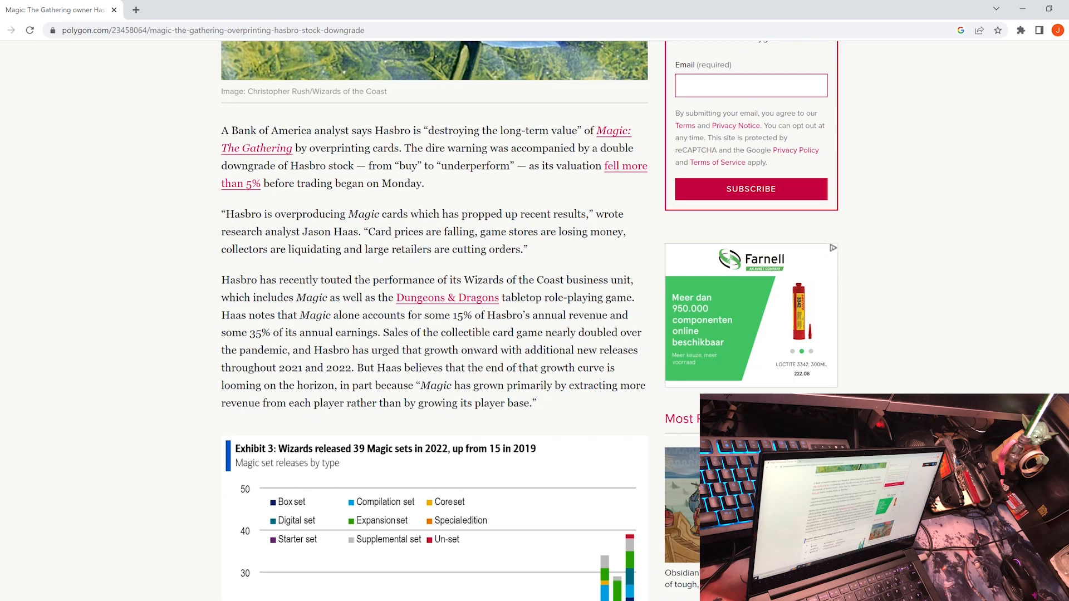
pyautogui.scroll(-3)
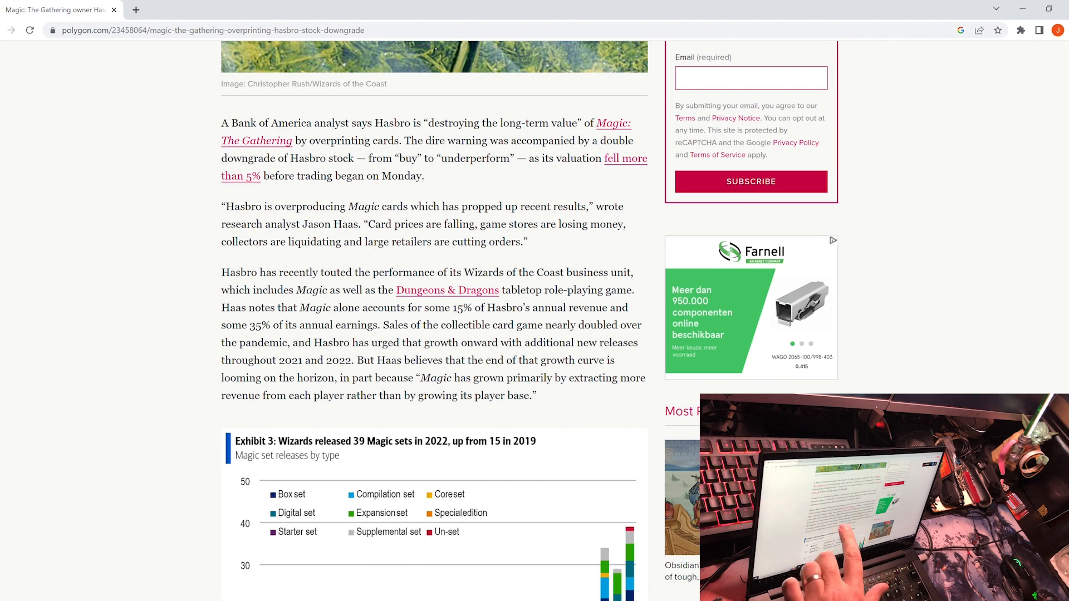
pyautogui.scroll(-3)
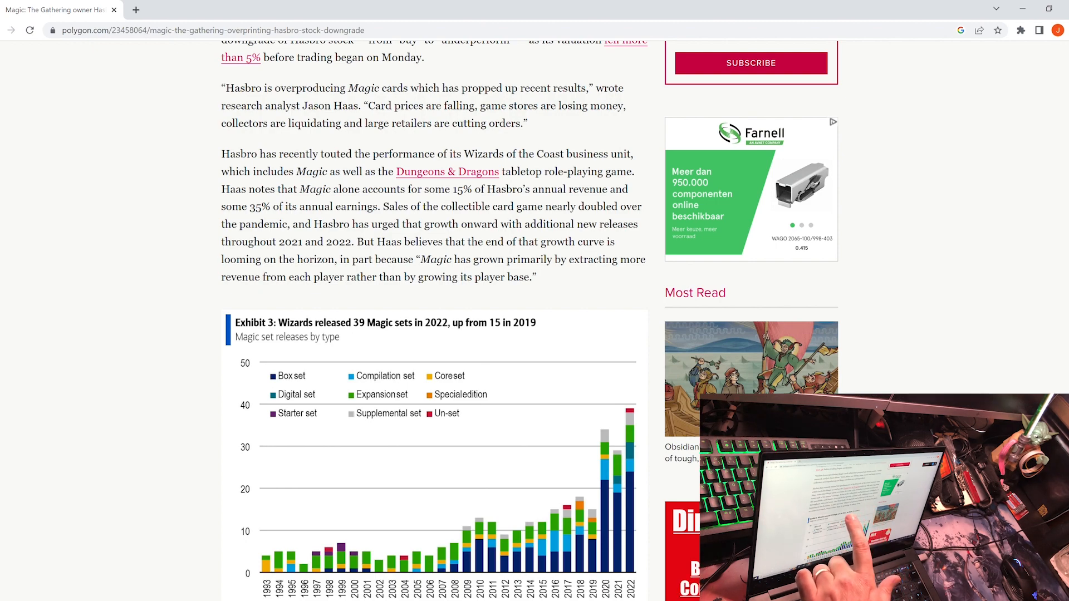
pyautogui.scroll(-3)
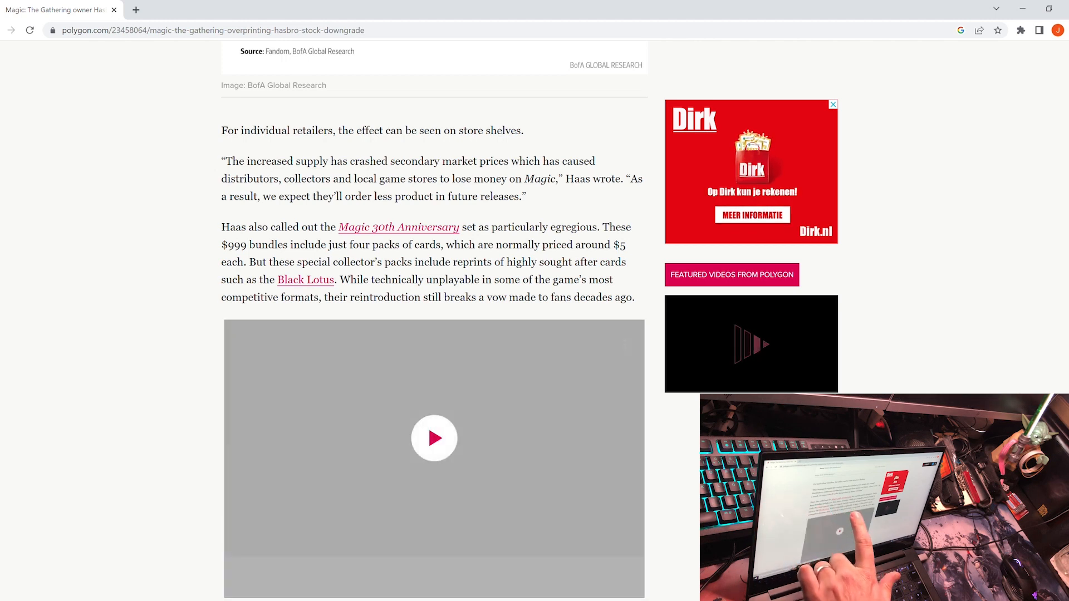
# Play the article's embedded video and read on toward the end of the piece.
pyautogui.click(433, 438)
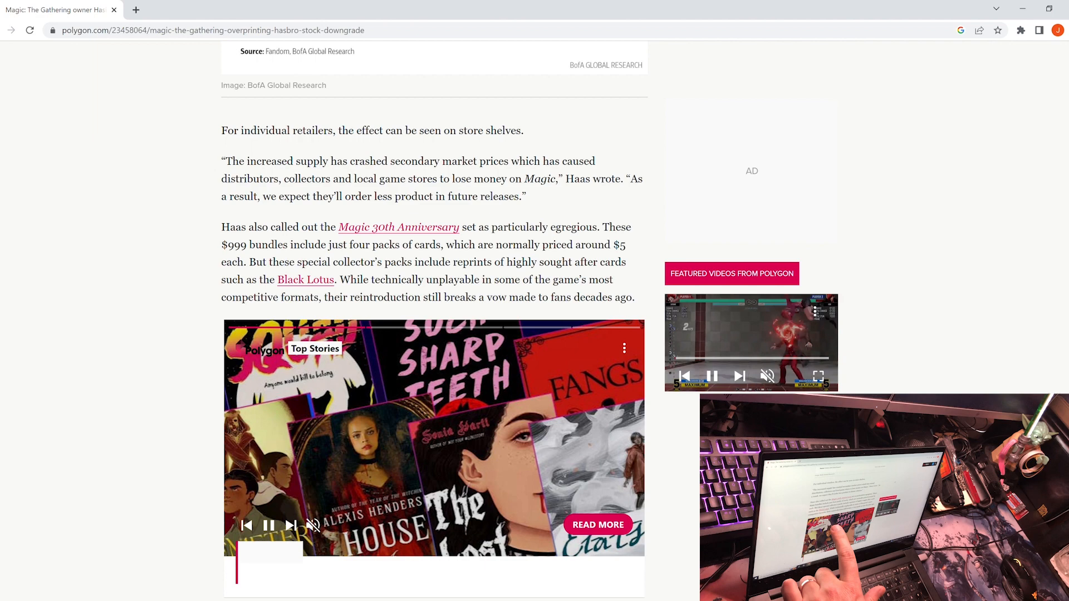
pyautogui.scroll(-3)
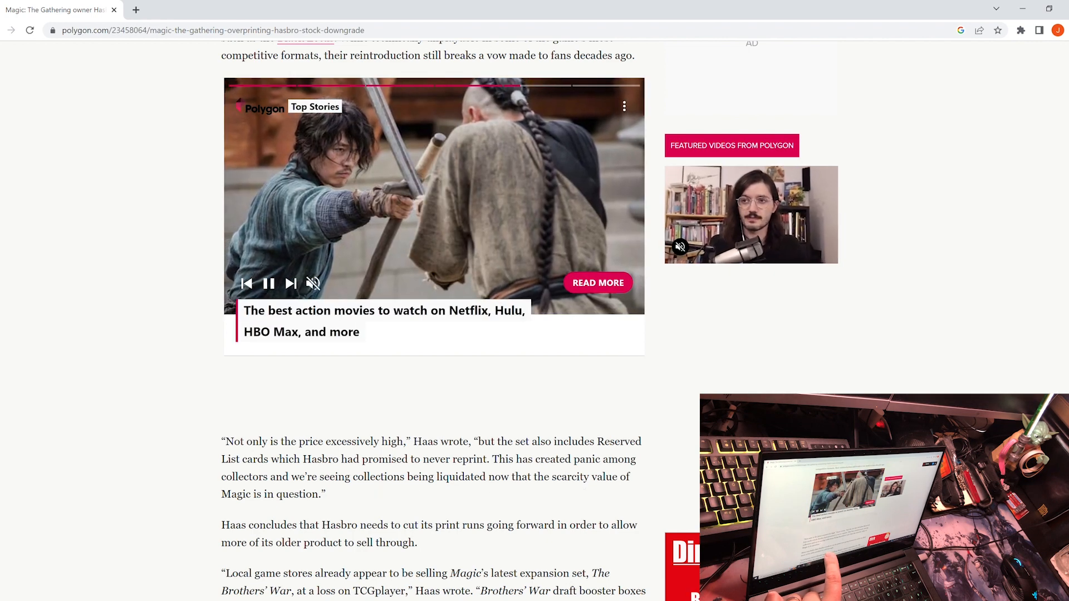
pyautogui.scroll(-3)
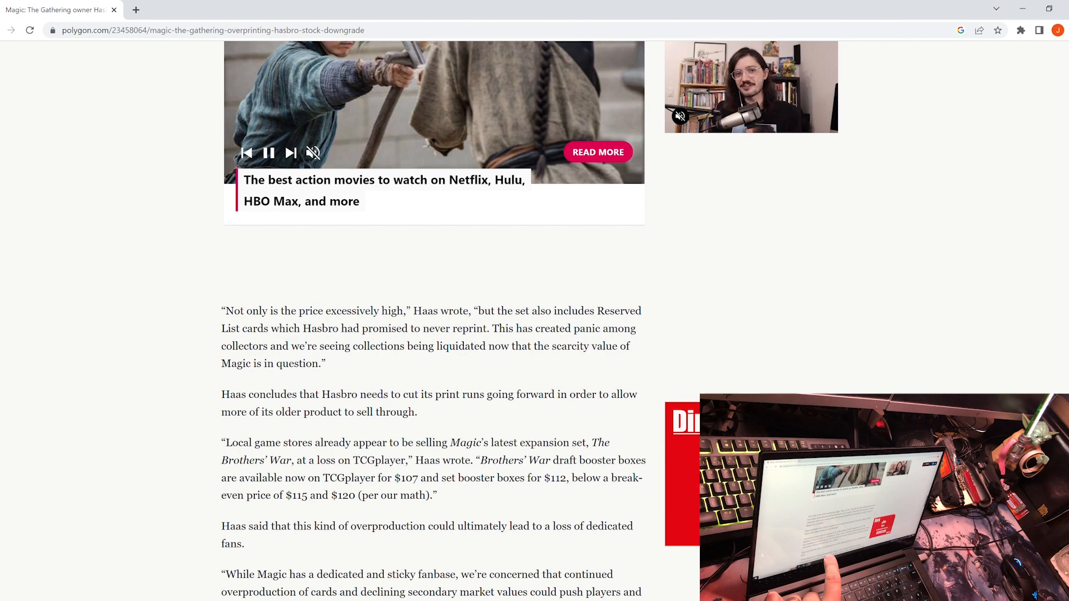
pyautogui.scroll(-3)
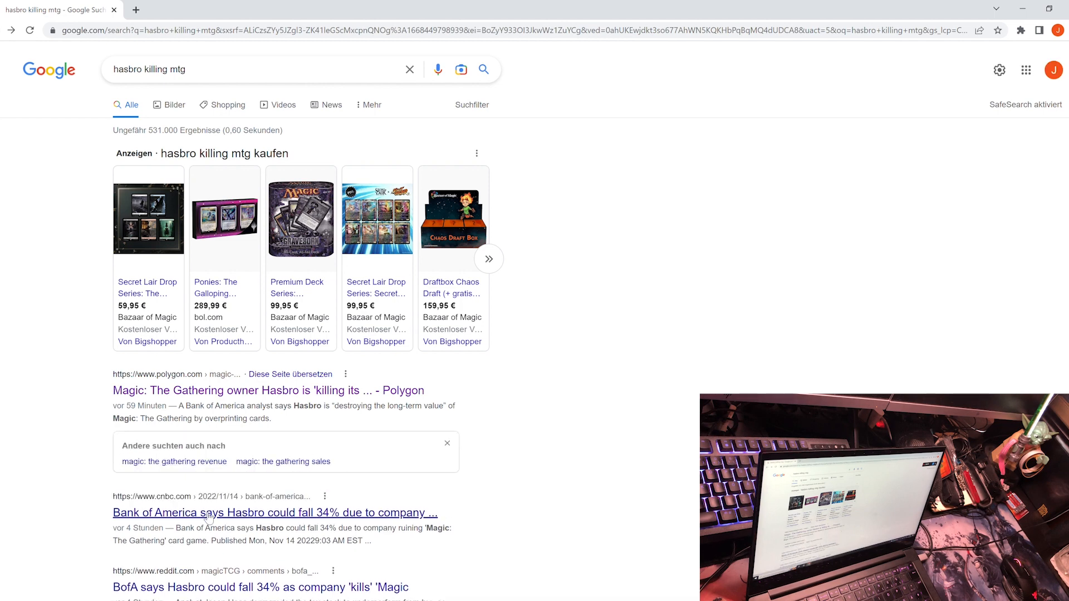
# Back in the results, open the CNBC article 'Bank of America says Hasbro could fall 34%'.
pyautogui.click(274, 512)
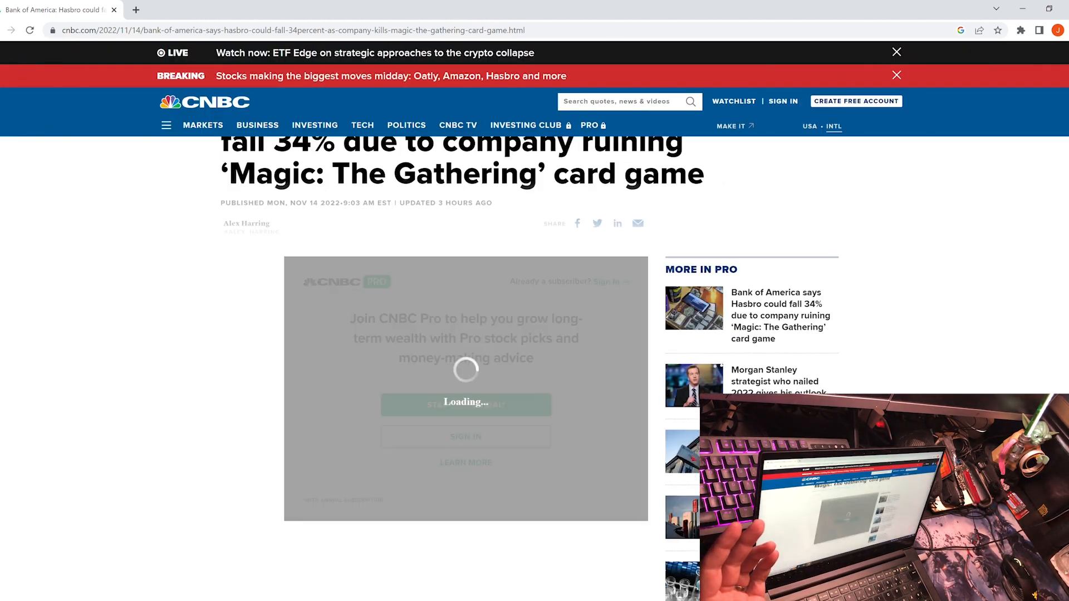
# Leave the paywalled CNBC page and open the r/magicTCG Reddit thread on the BofA downgrade.
pyautogui.scroll(-3)
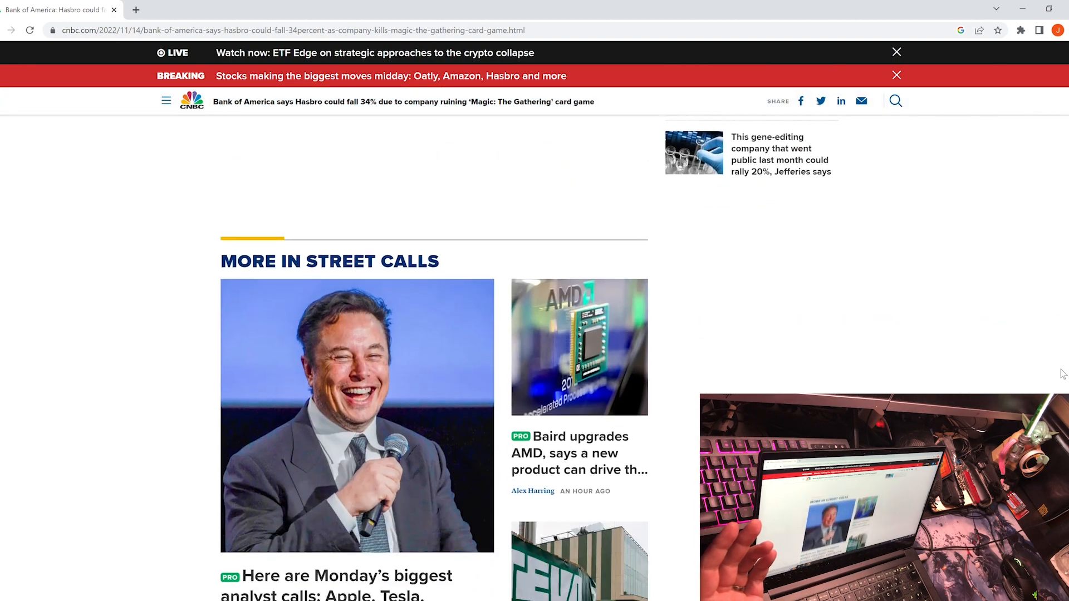
pyautogui.scroll(-3)
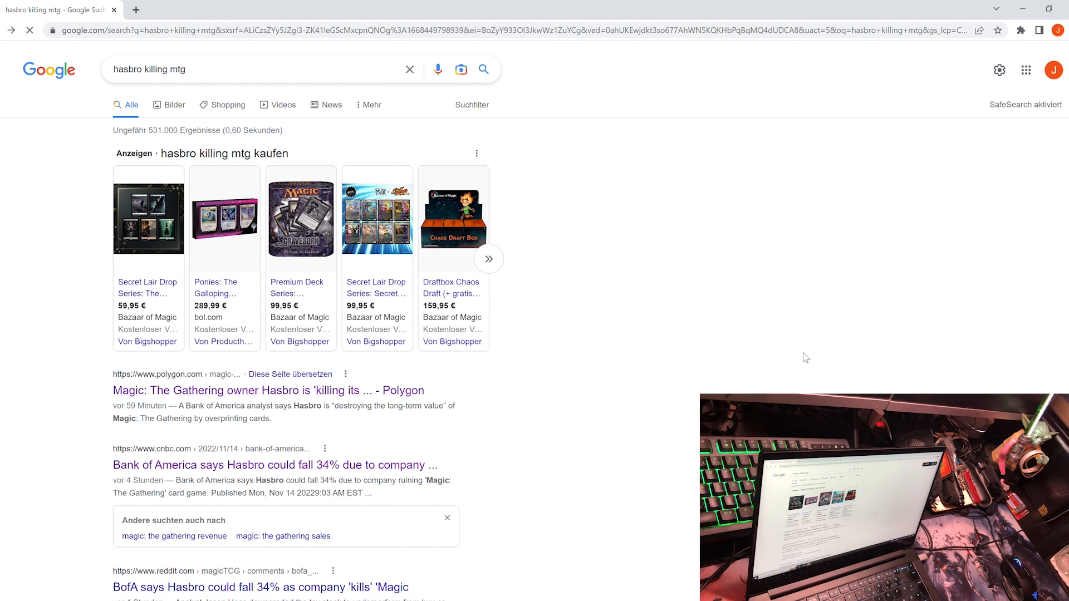
pyautogui.click(270, 587)
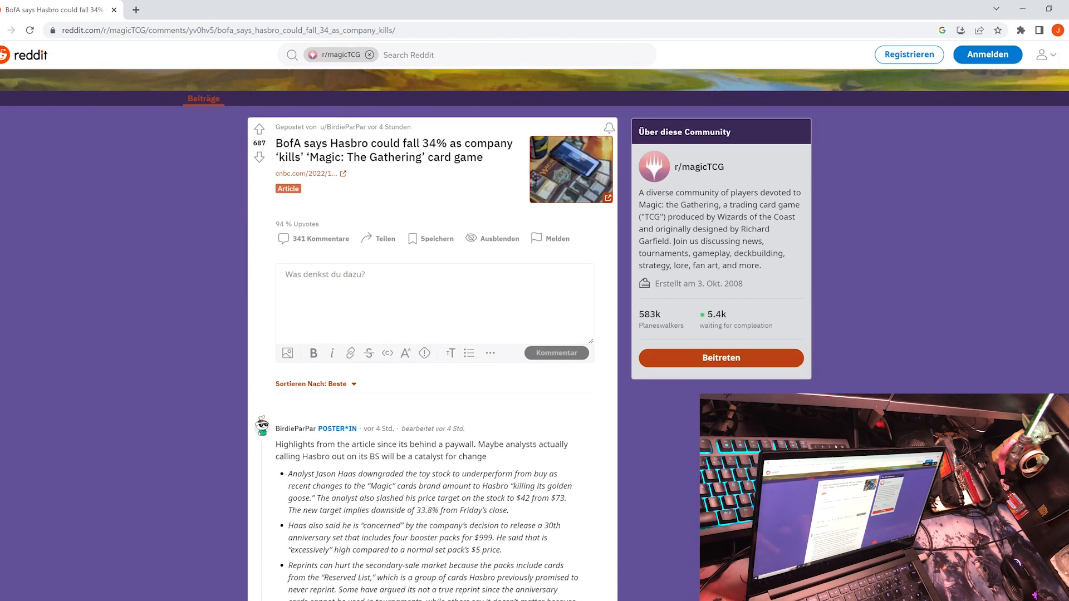
# Read the summary post and show the full discussion of 341 comments.
pyautogui.scroll(-3)
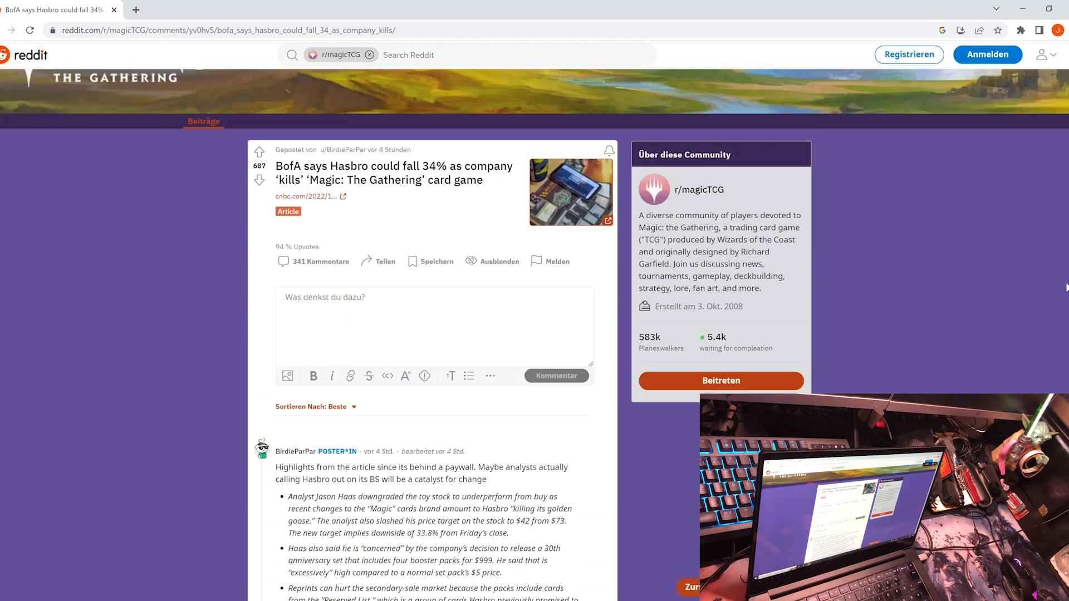
pyautogui.scroll(-3)
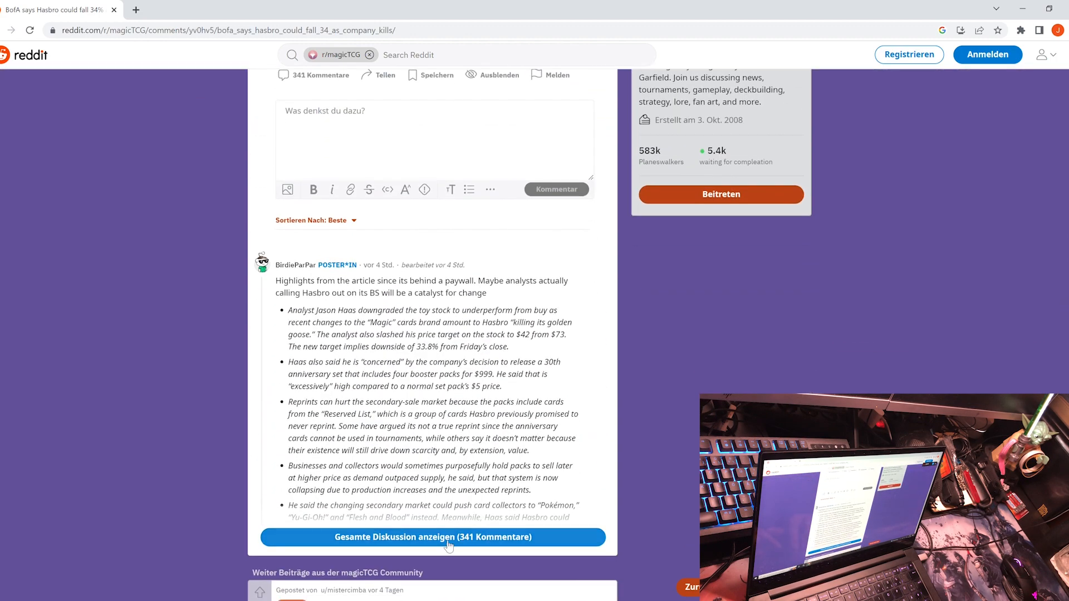
pyautogui.click(433, 536)
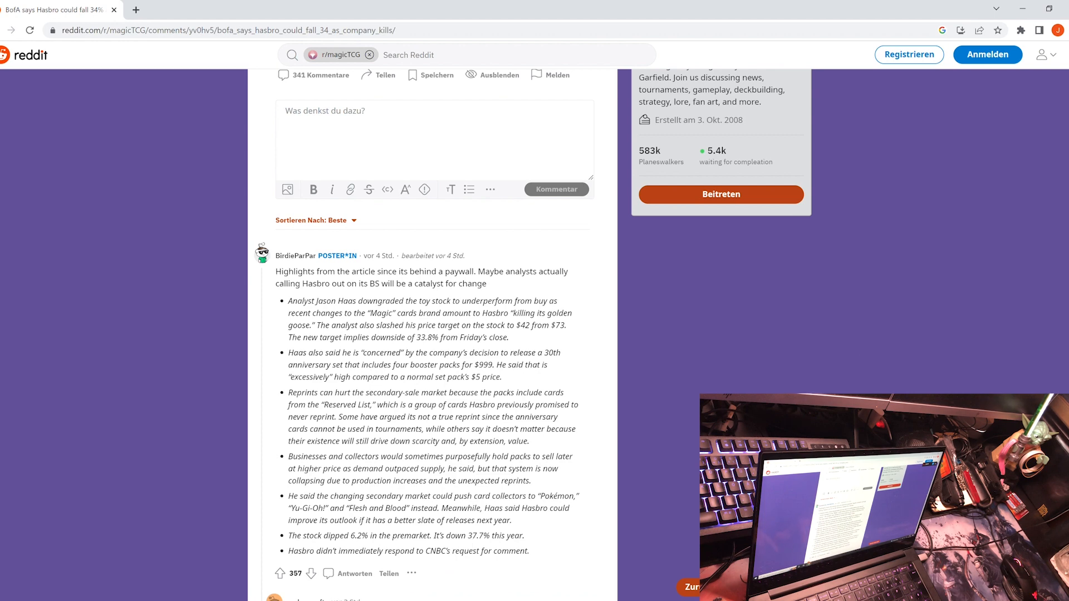
pyautogui.scroll(-3)
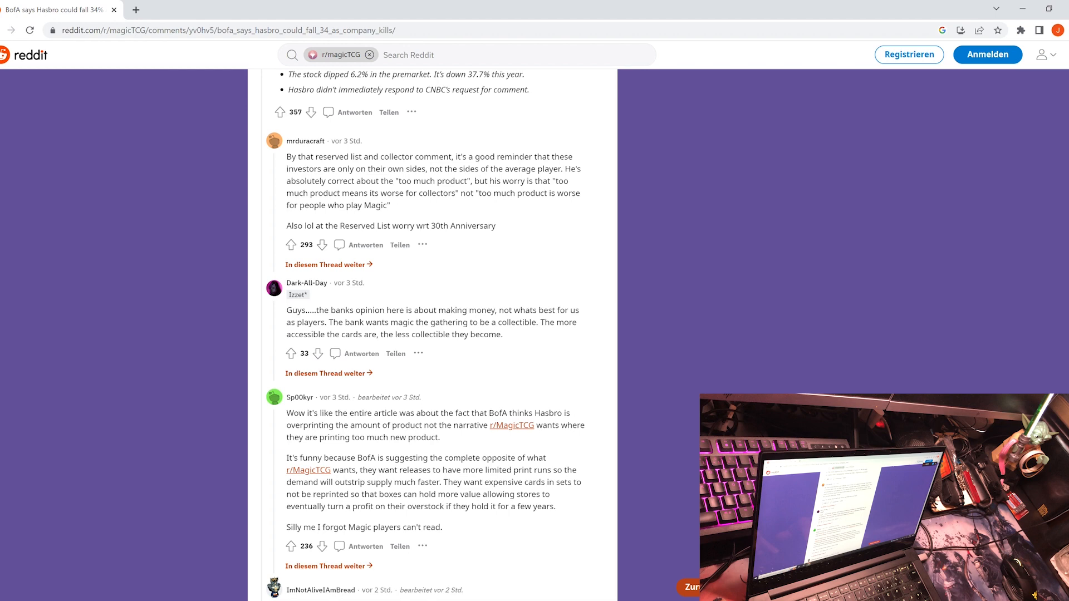
# Read the comments past the replies mocking BofA's title and the scalper-focused analysis.
pyautogui.scroll(-3)
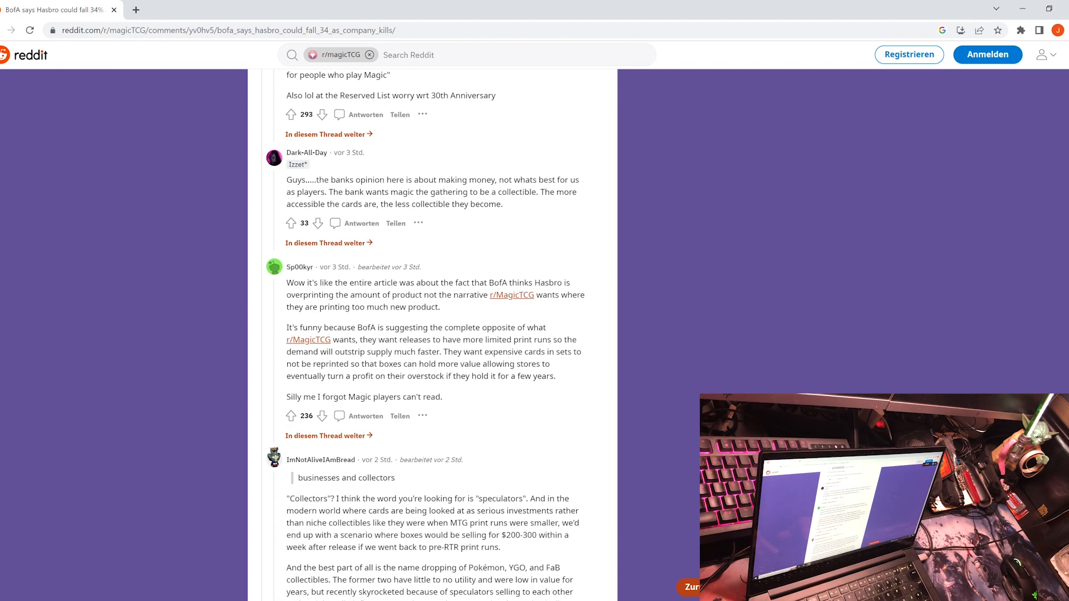
pyautogui.scroll(-3)
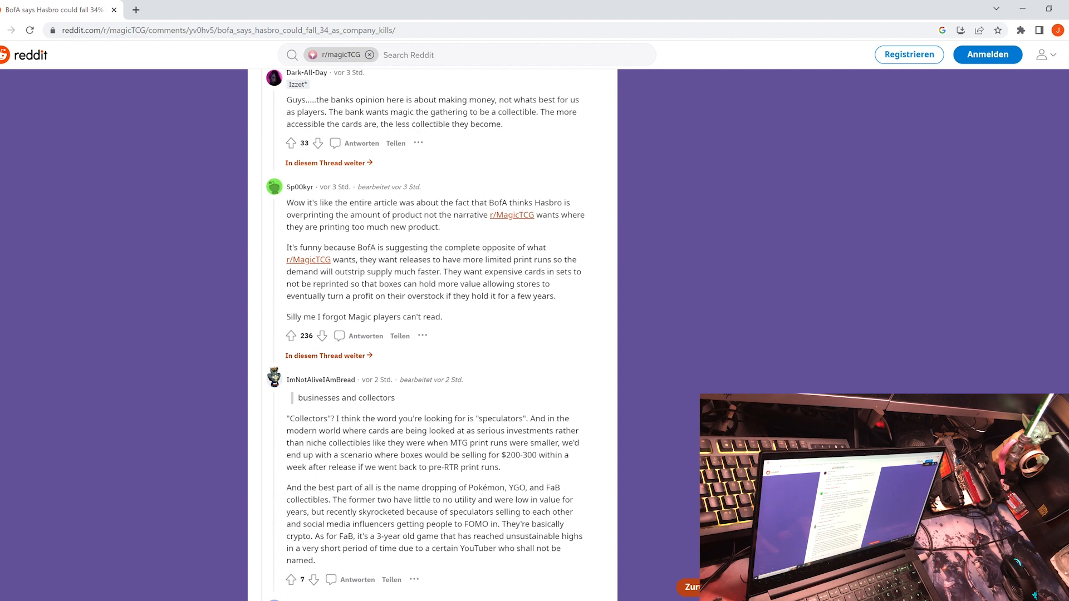
pyautogui.scroll(-3)
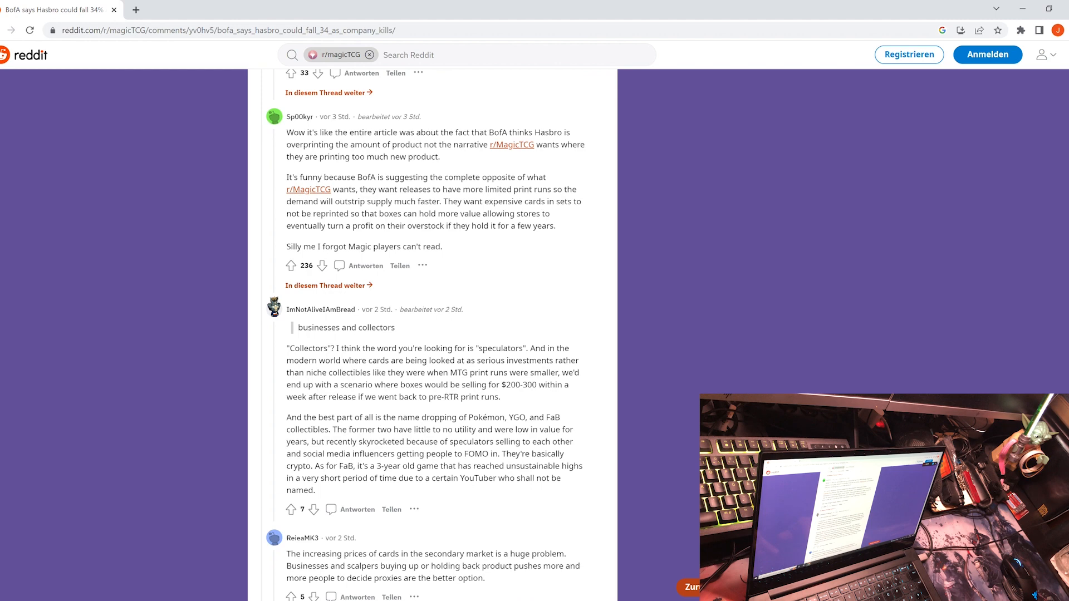
pyautogui.scroll(-3)
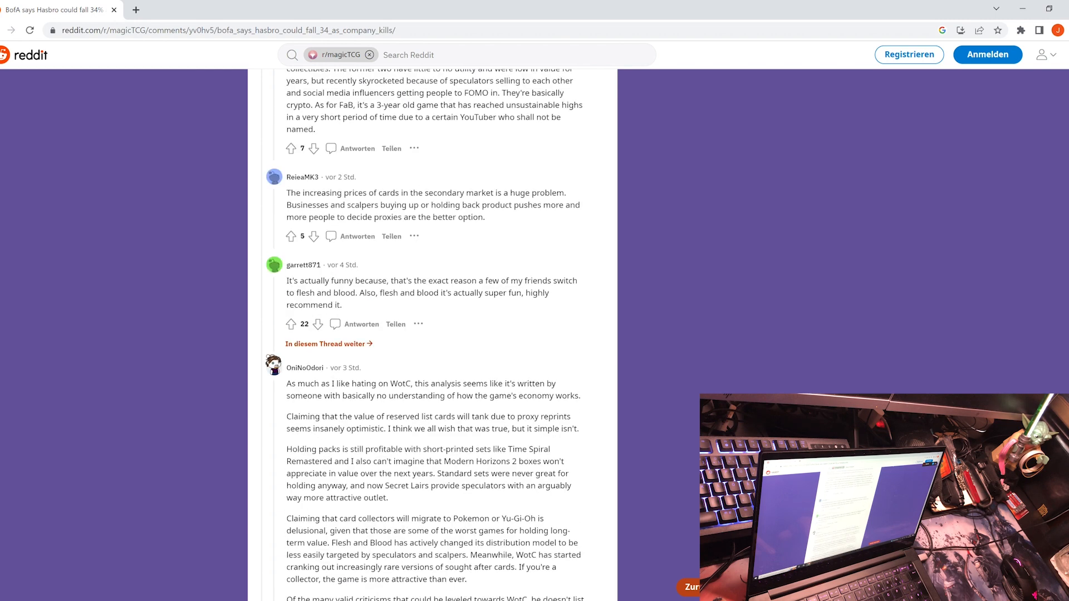
pyautogui.scroll(3)
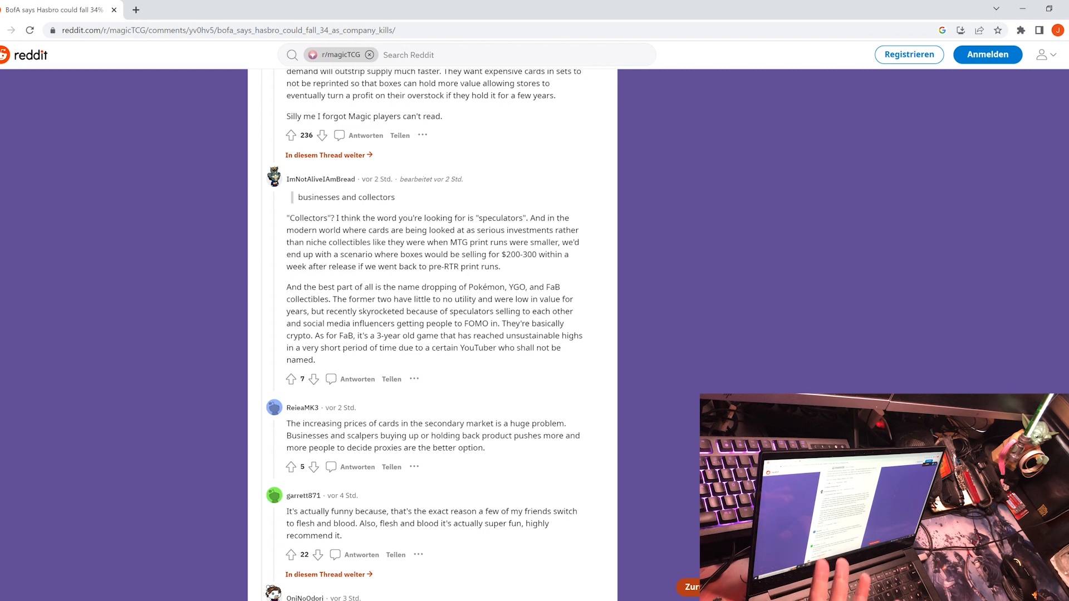
pyautogui.scroll(-3)
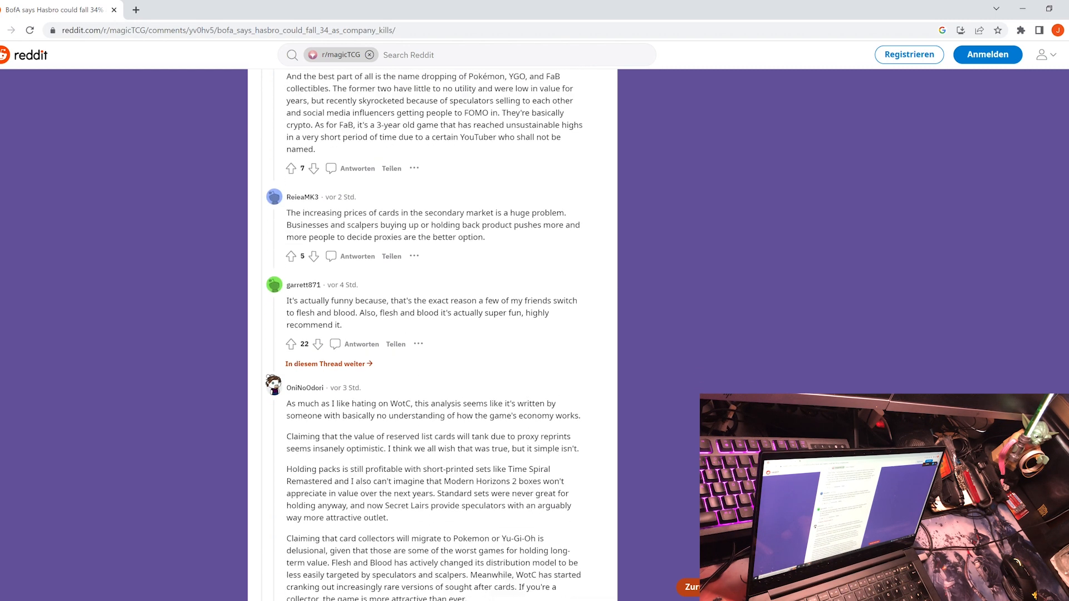
pyautogui.scroll(-3)
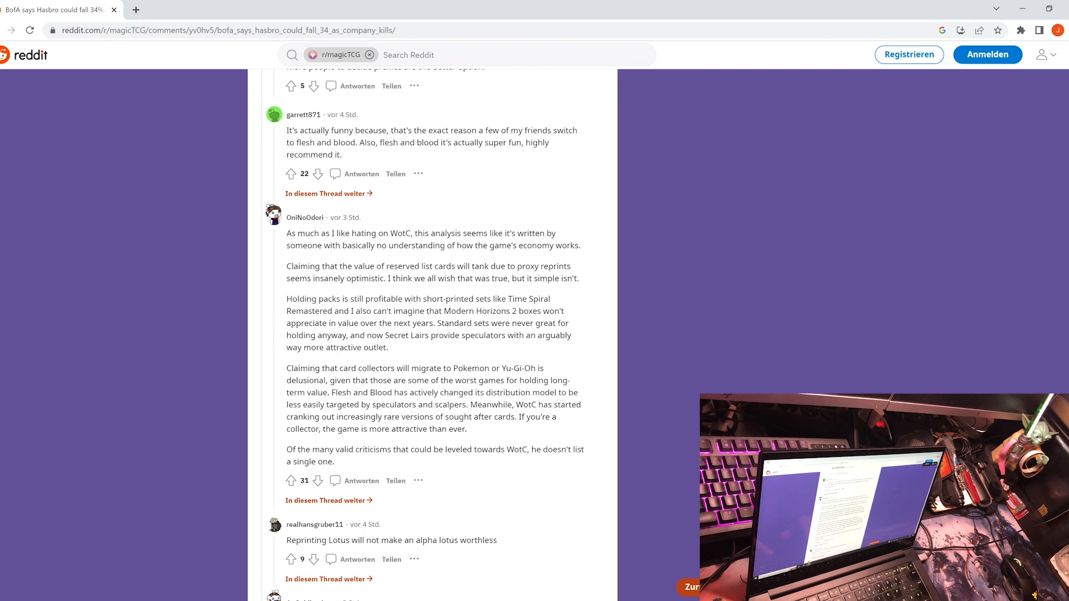
pyautogui.scroll(-3)
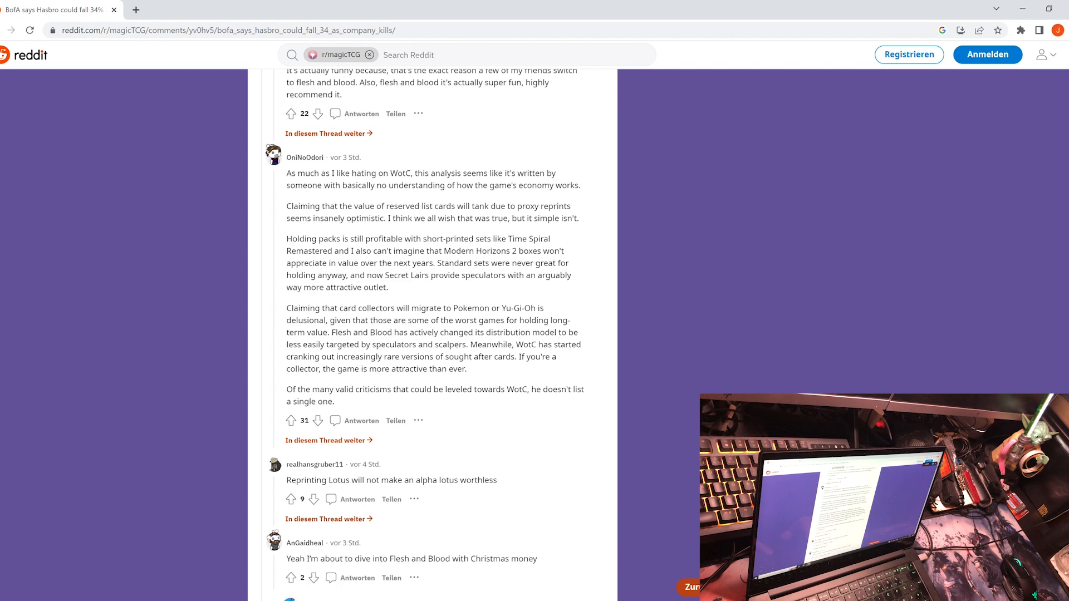
pyautogui.scroll(-3)
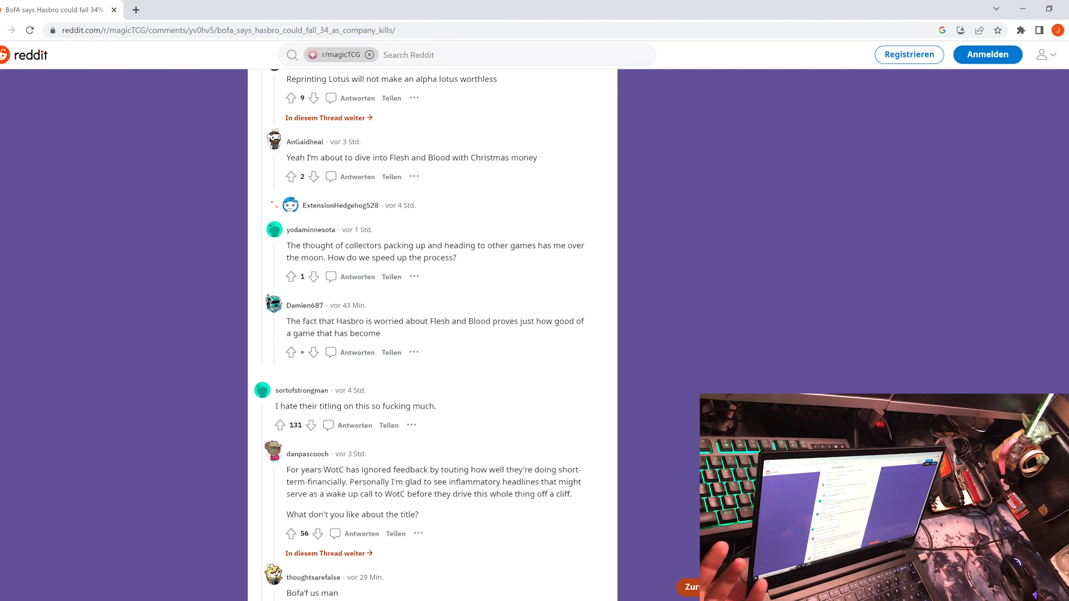
pyautogui.scroll(-3)
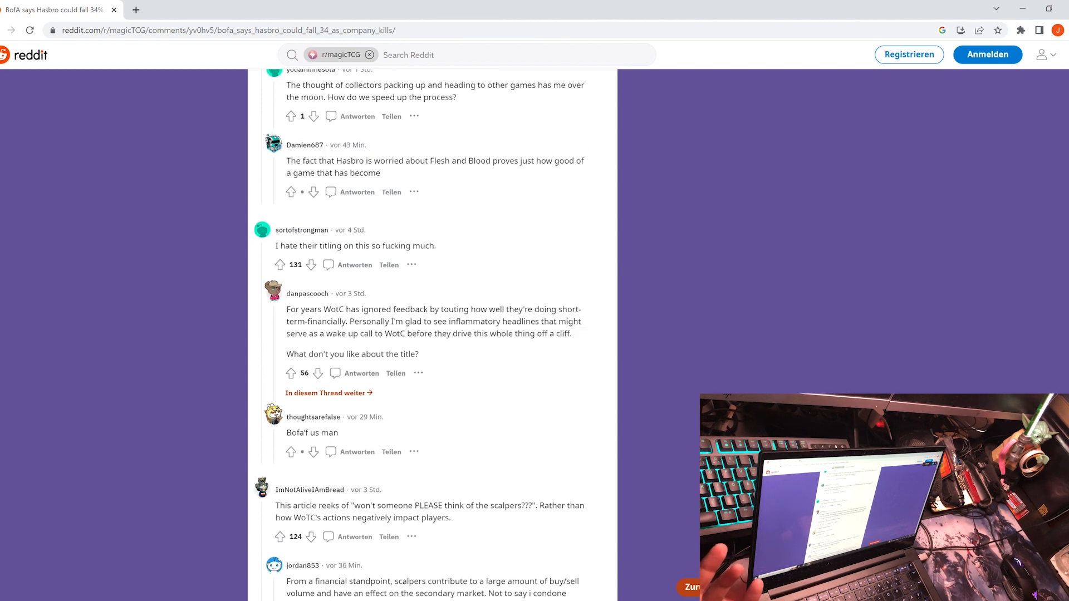
pyautogui.scroll(-3)
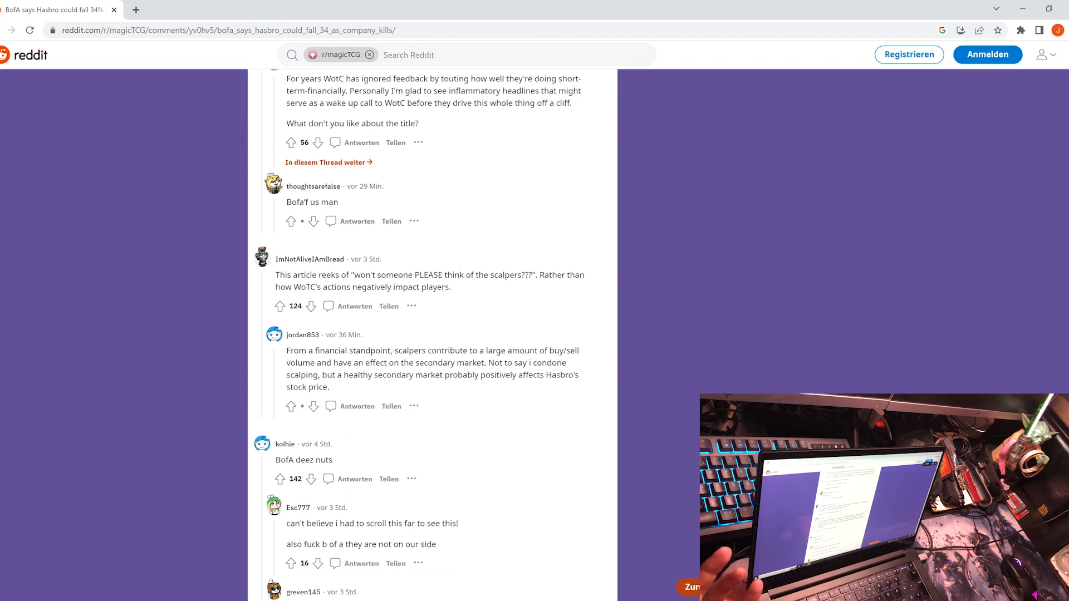
pyautogui.scroll(-3)
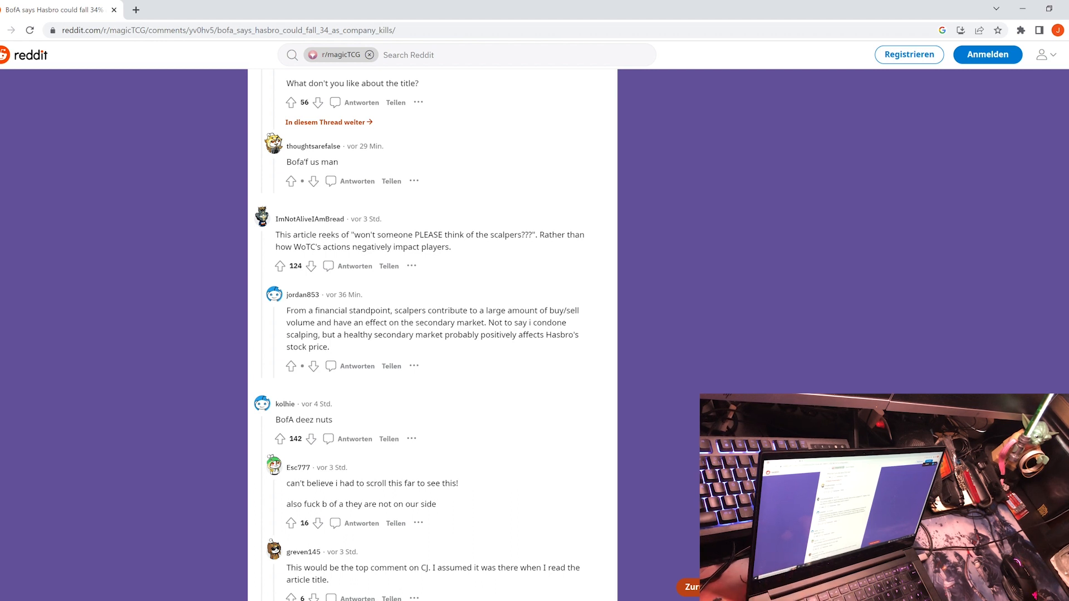
pyautogui.moveTo(819, 109)
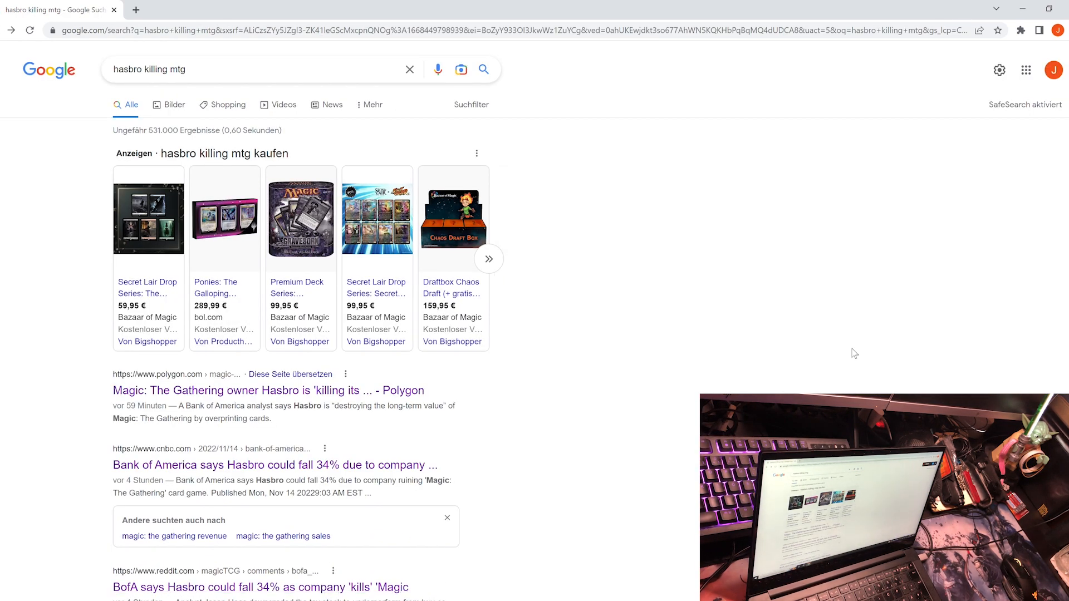
# Open the Kotaku article 'Toy Company Slammed For Getting Greedy With Magic' and accept its privacy notice.
pyautogui.scroll(-3)
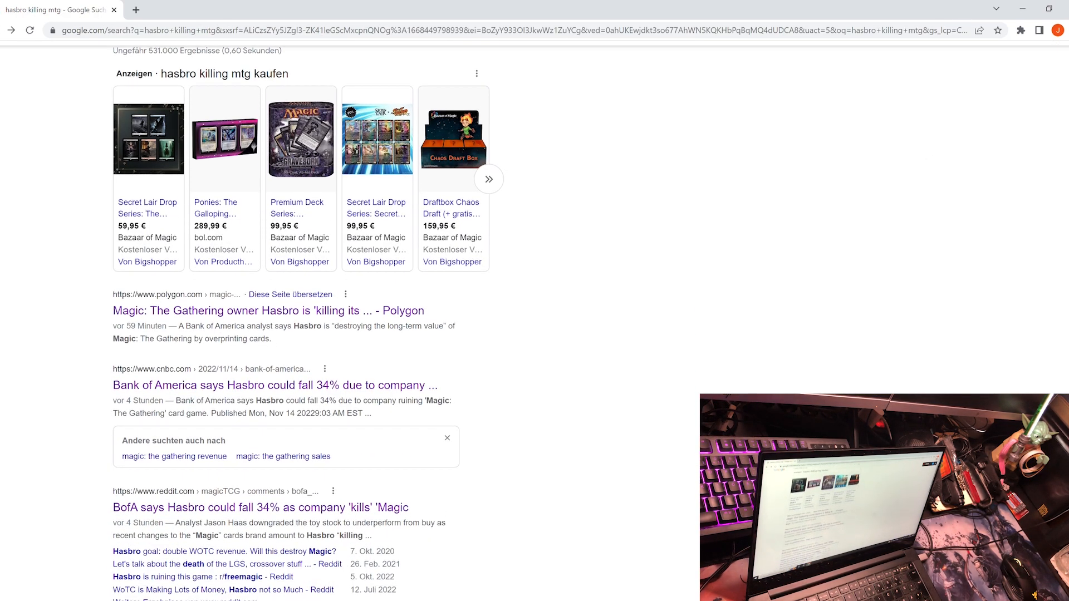
pyautogui.scroll(-3)
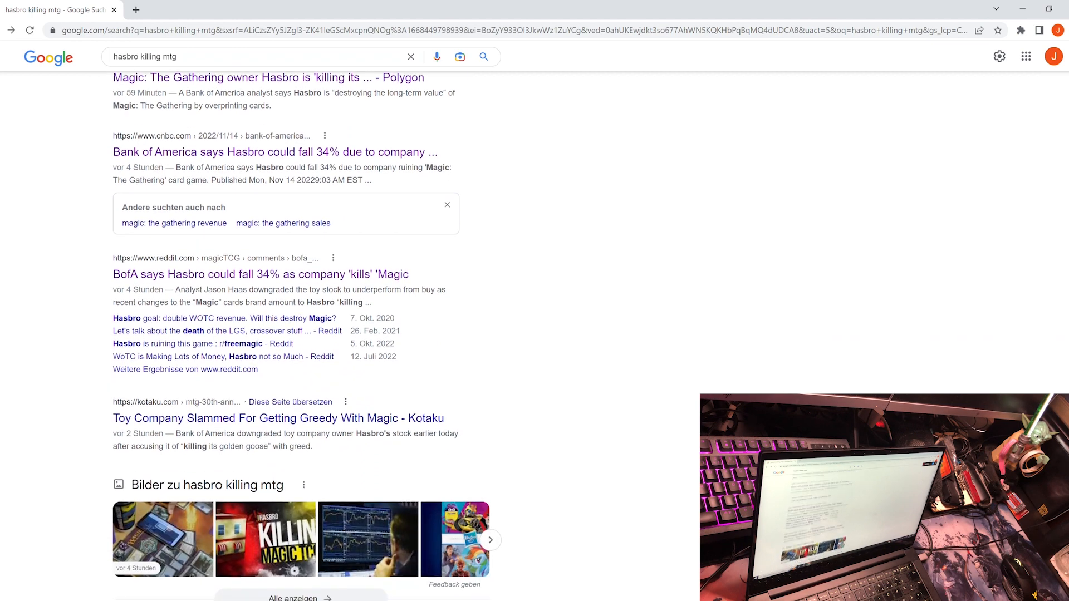
pyautogui.scroll(-3)
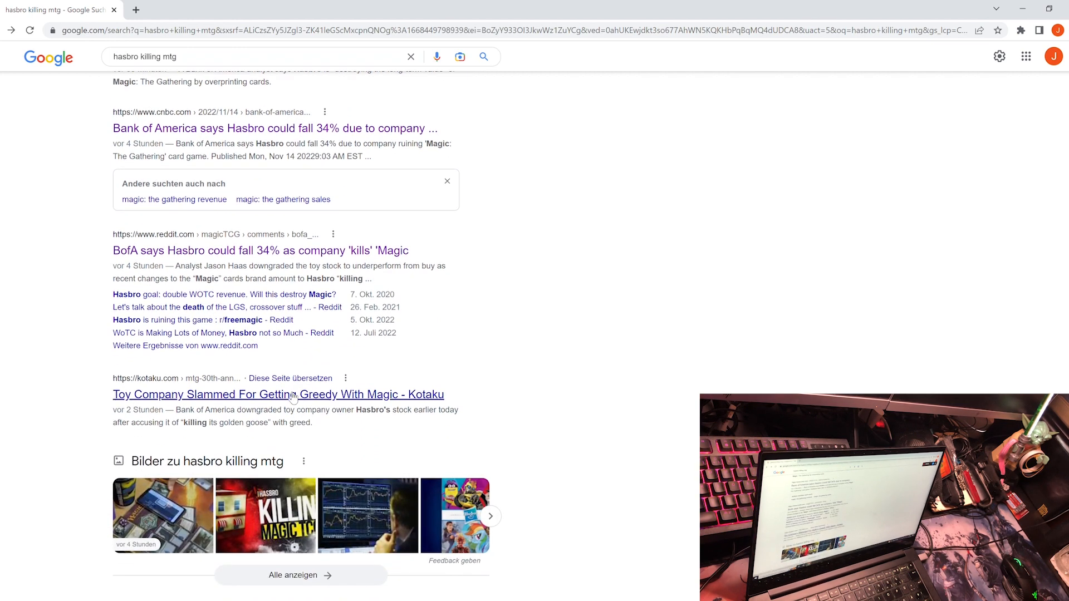
pyautogui.click(278, 394)
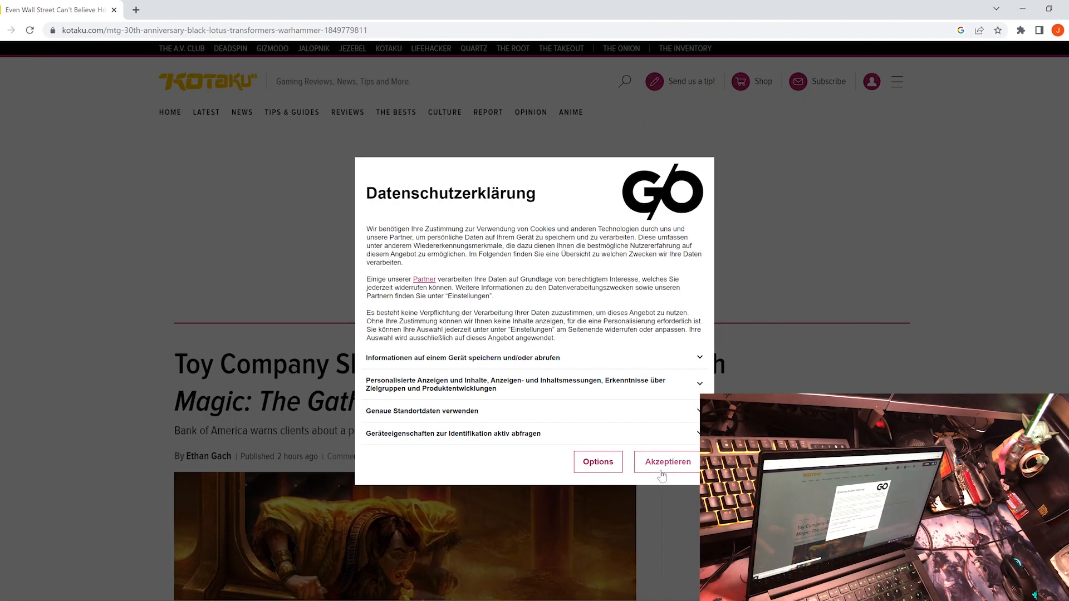
pyautogui.click(667, 461)
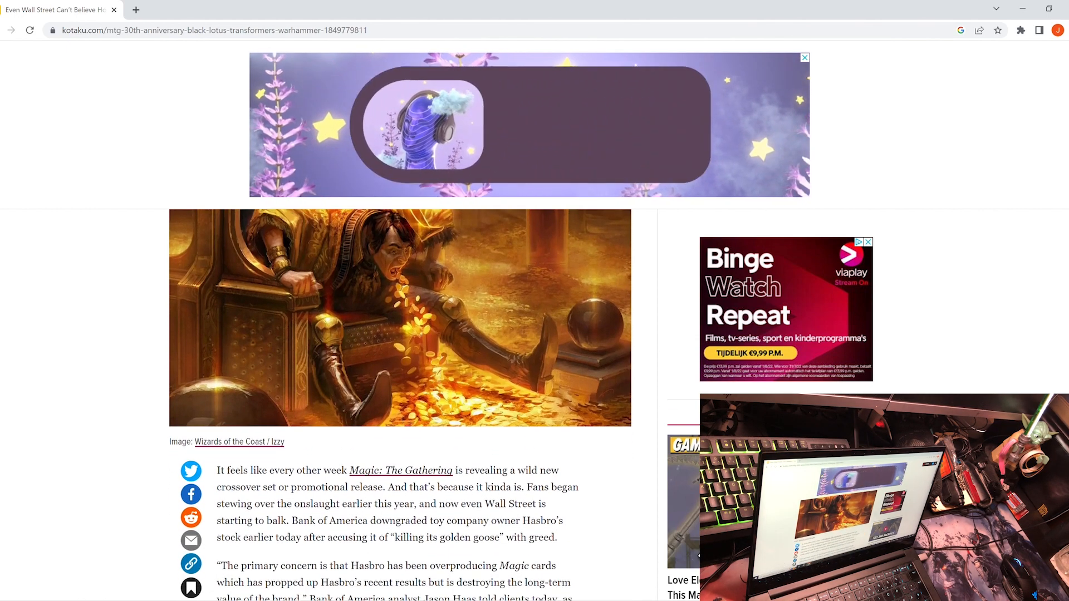
pyautogui.scroll(-3)
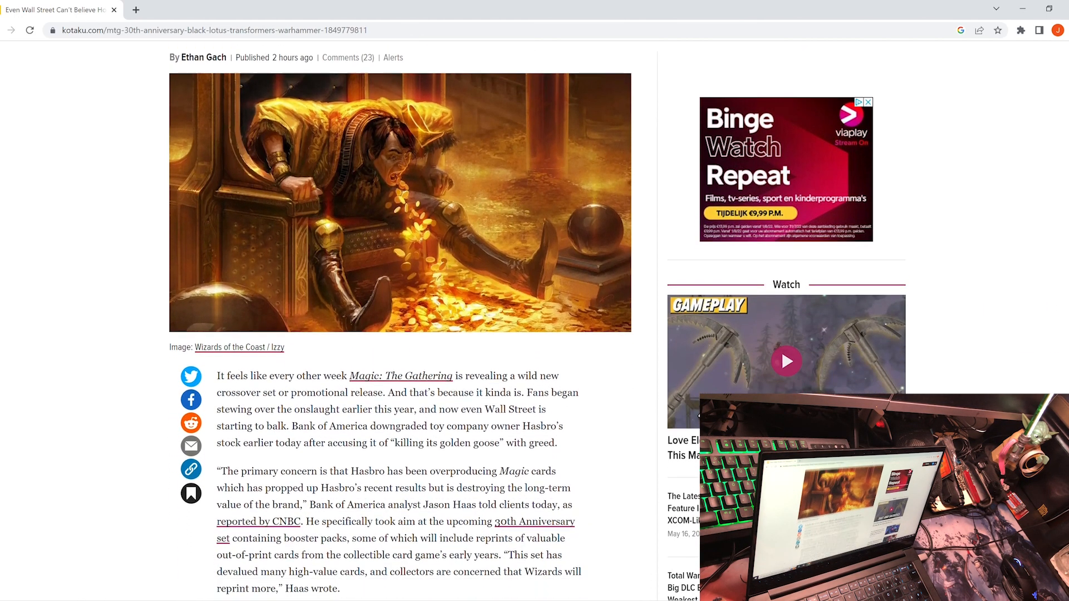
pyautogui.scroll(-3)
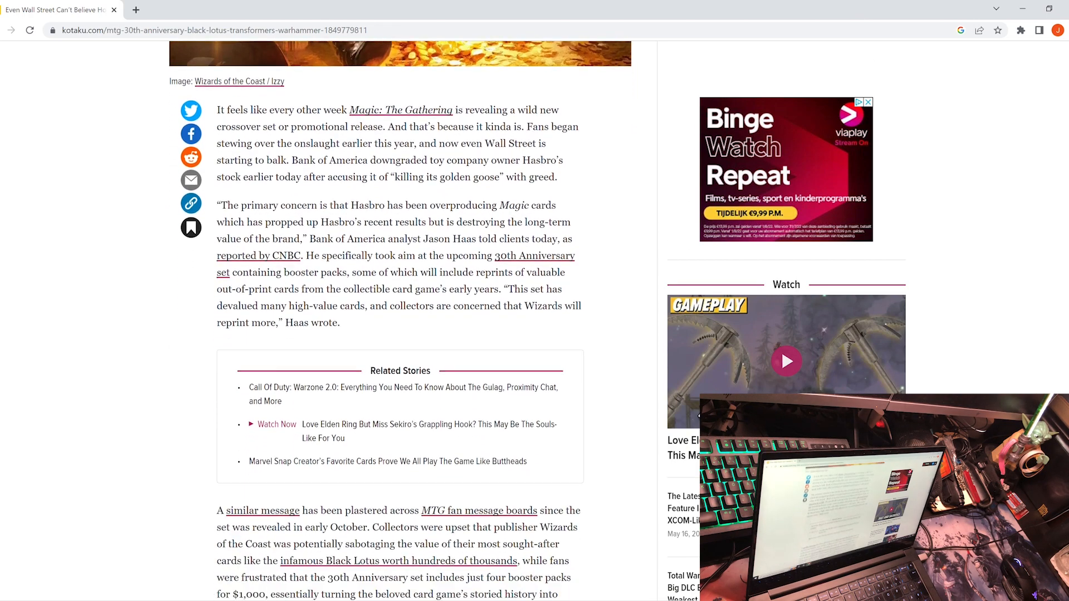
pyautogui.scroll(-3)
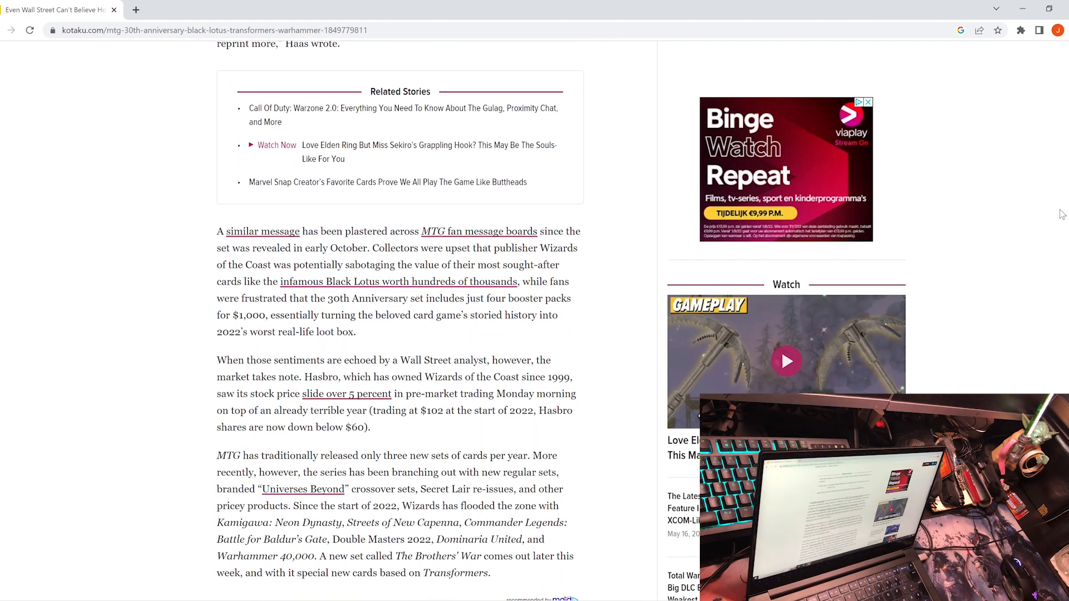
pyautogui.scroll(-3)
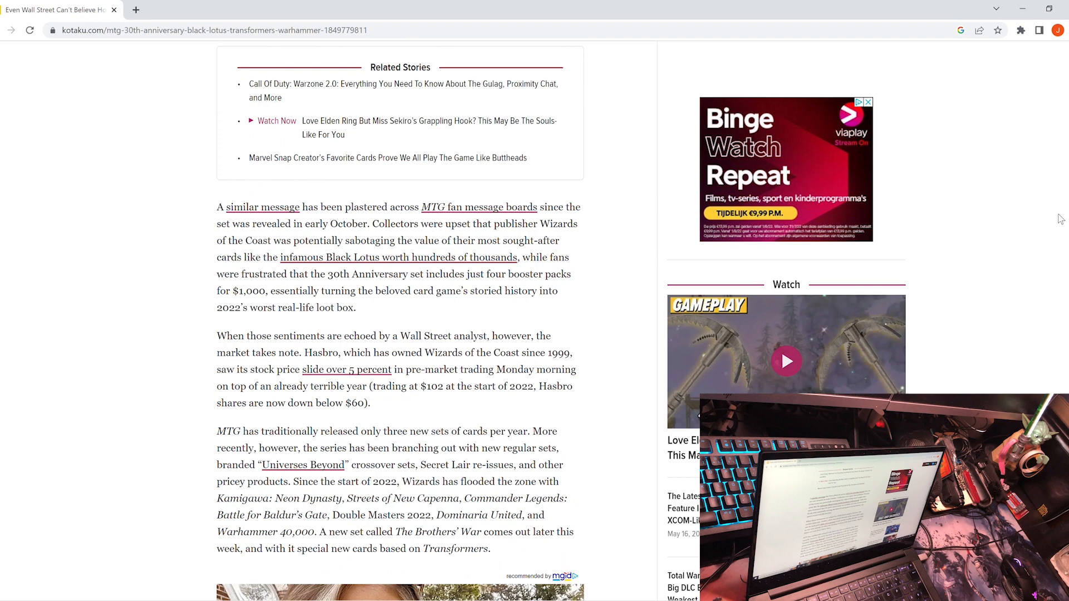
pyautogui.scroll(-3)
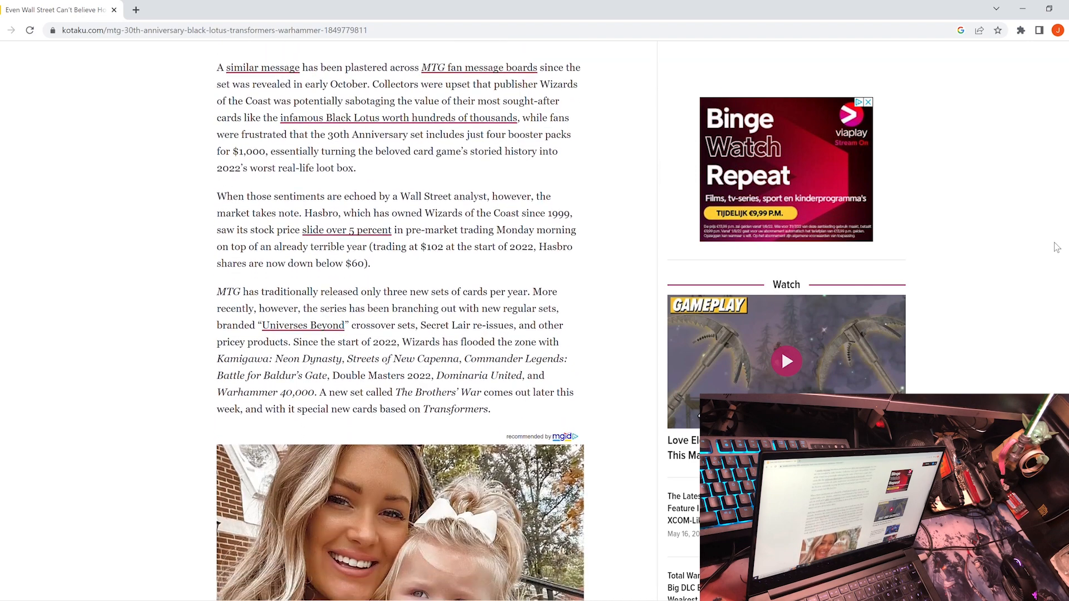
pyautogui.scroll(-3)
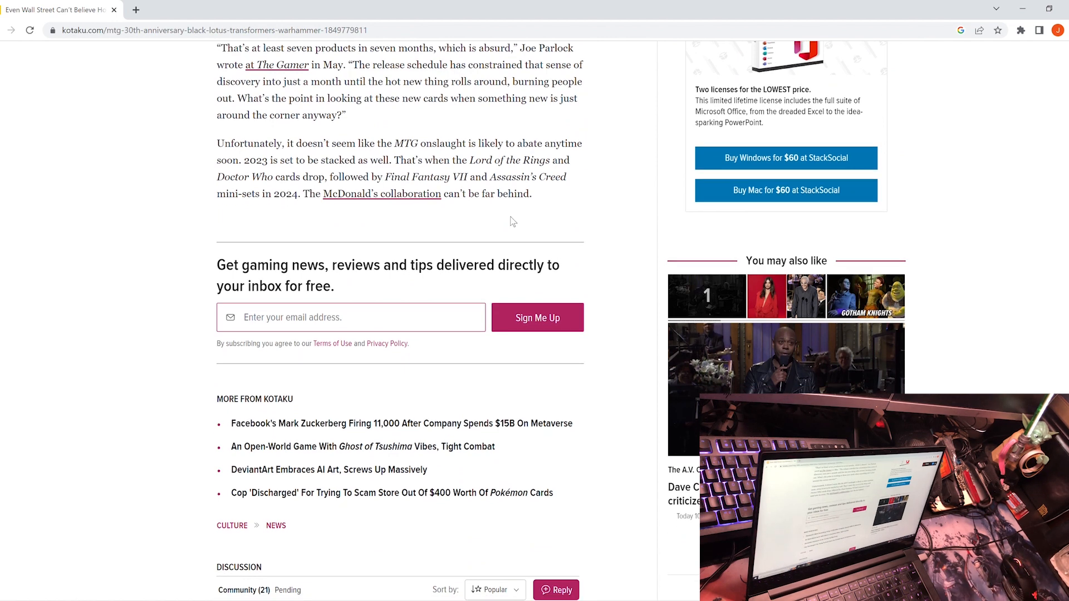
pyautogui.moveTo(437, 169)
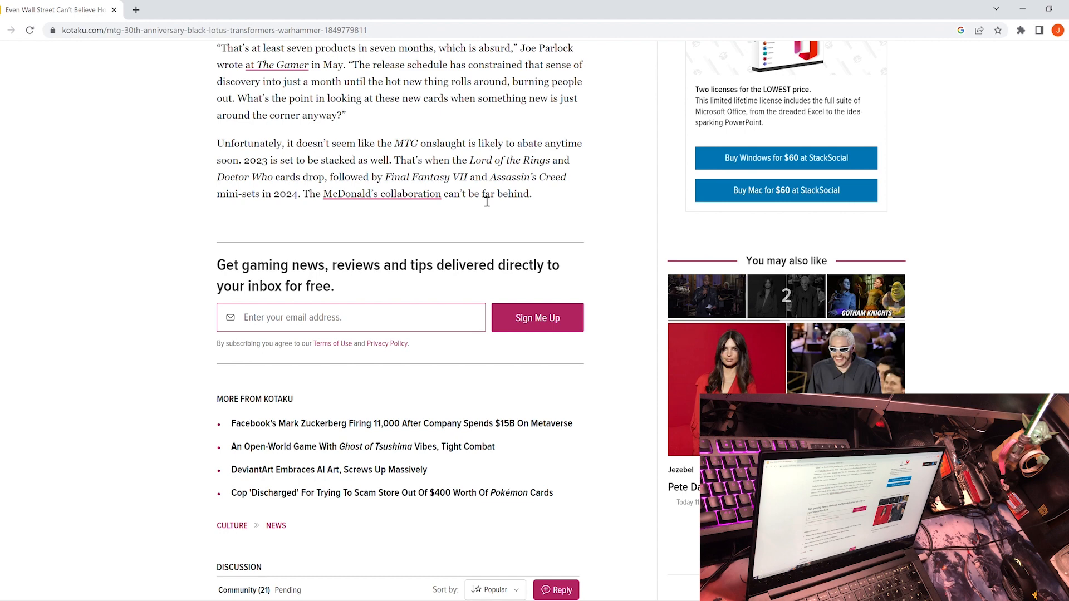
pyautogui.moveTo(1062, 247)
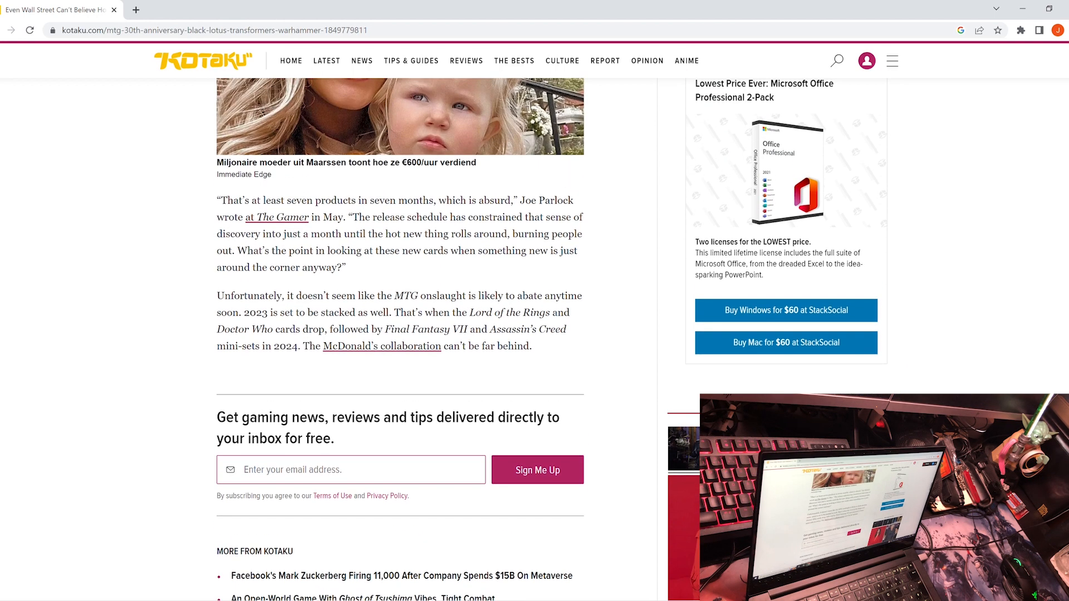
pyautogui.scroll(-3)
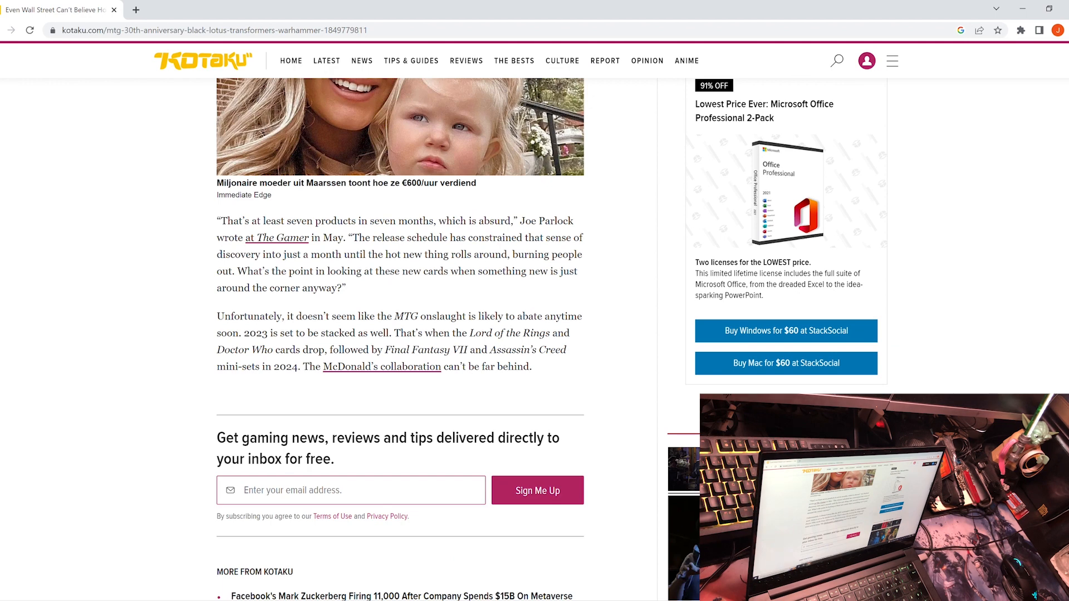
pyautogui.scroll(-3)
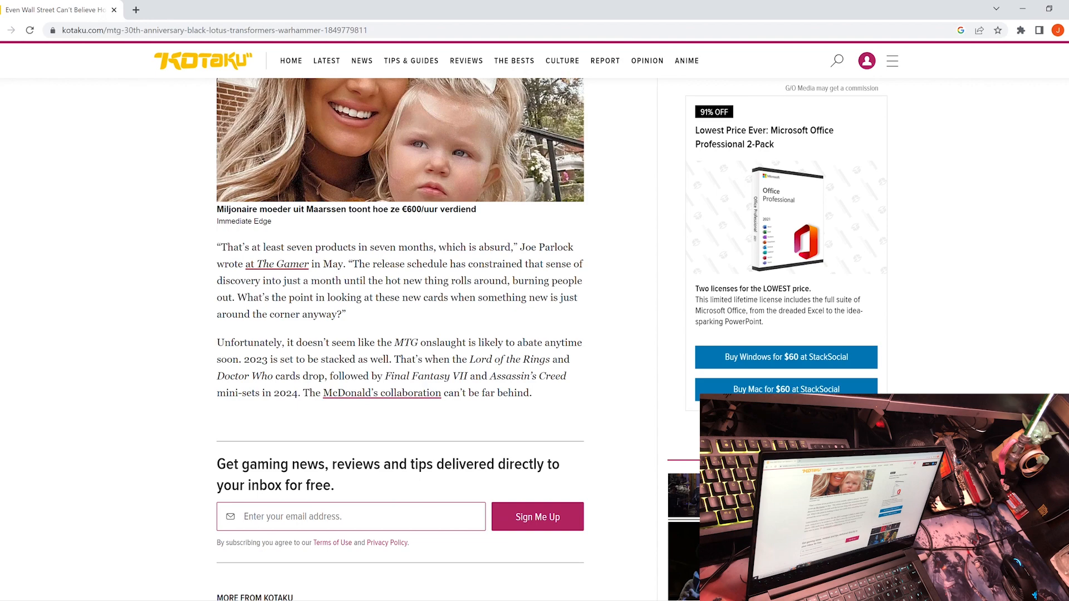
pyautogui.scroll(3)
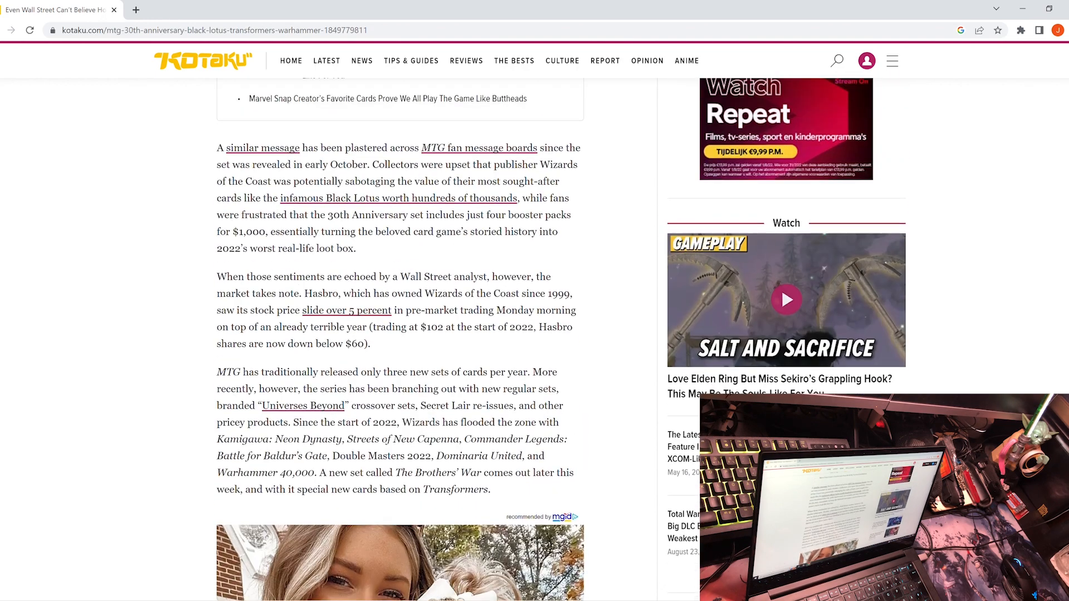
pyautogui.scroll(-3)
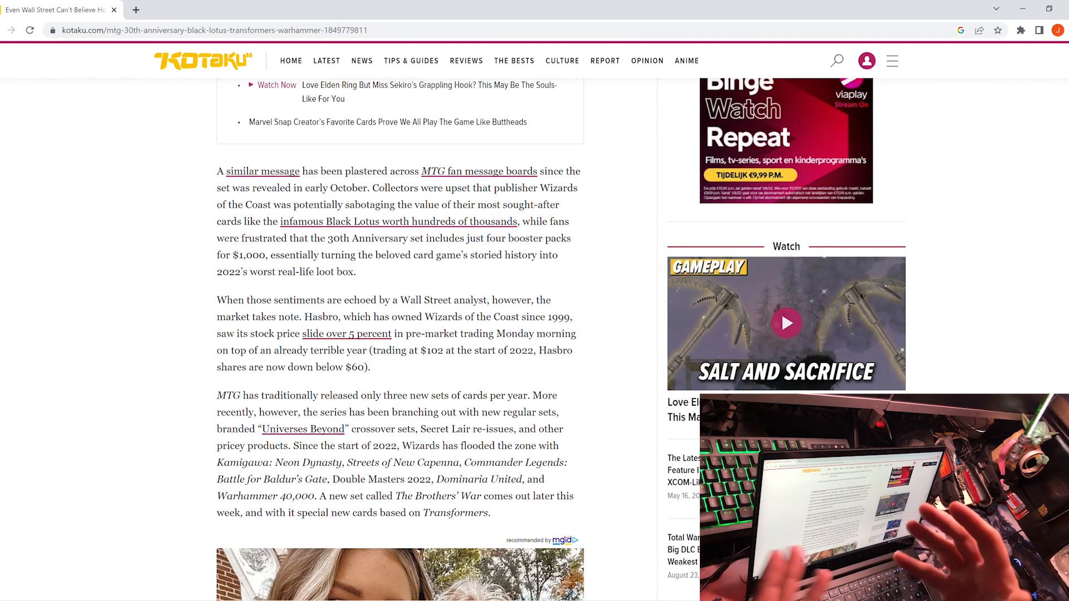